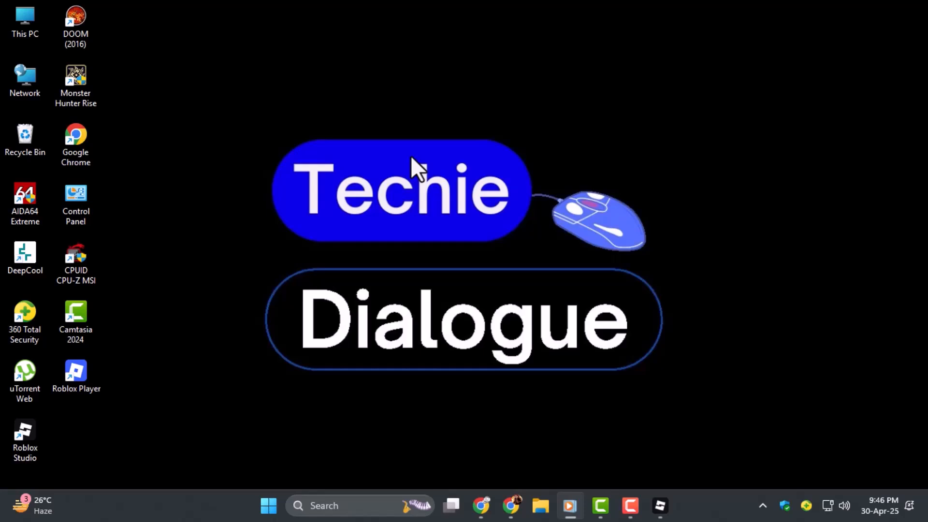
mouse_move(556, 279)
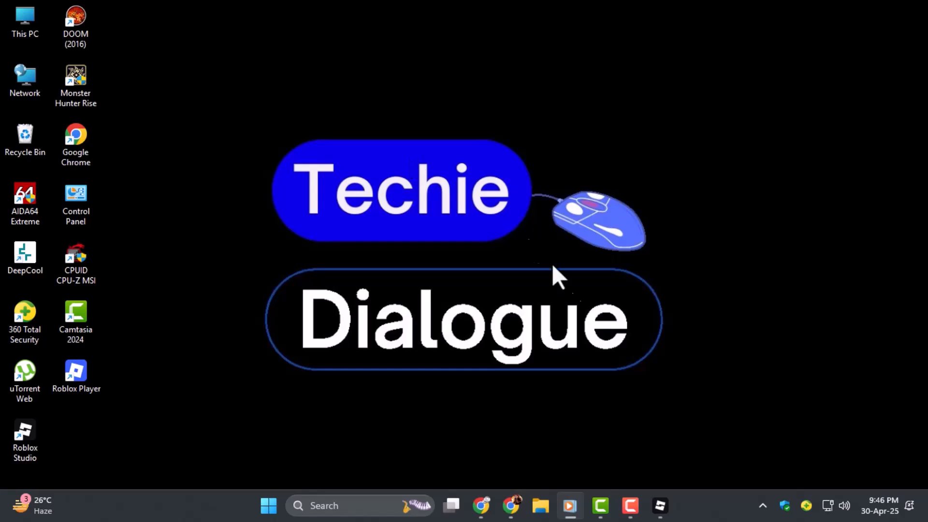
Launch Roblox Studio from the taskbar with the Place1 project
click(658, 505)
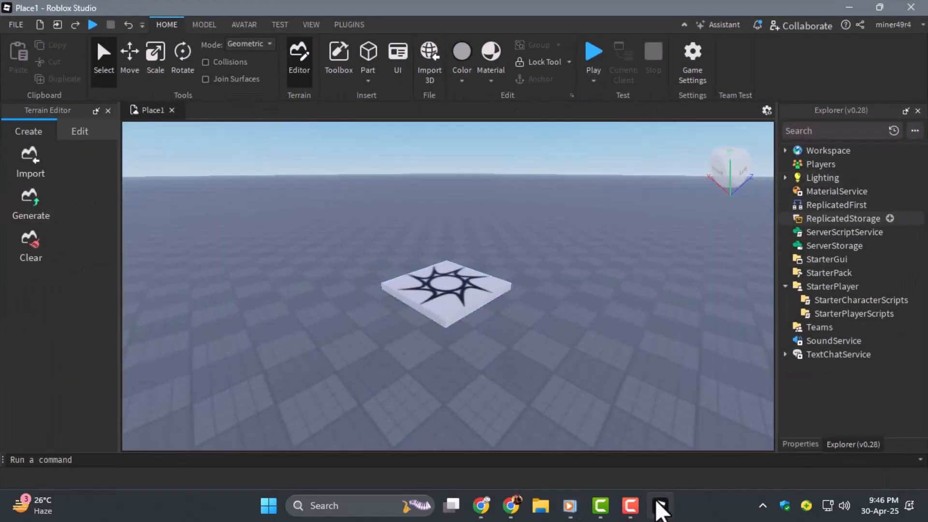
Show the Explorer and Properties panels from the View options
click(310, 24)
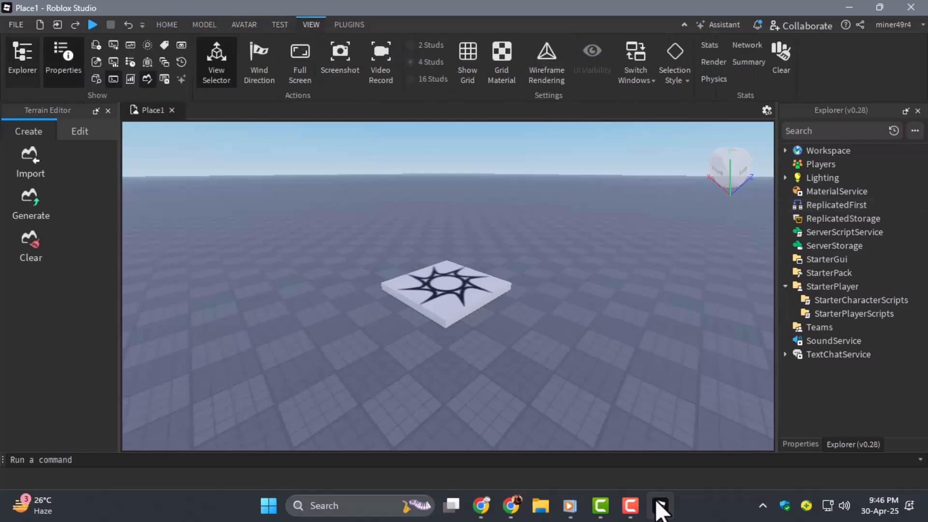
click(800, 444)
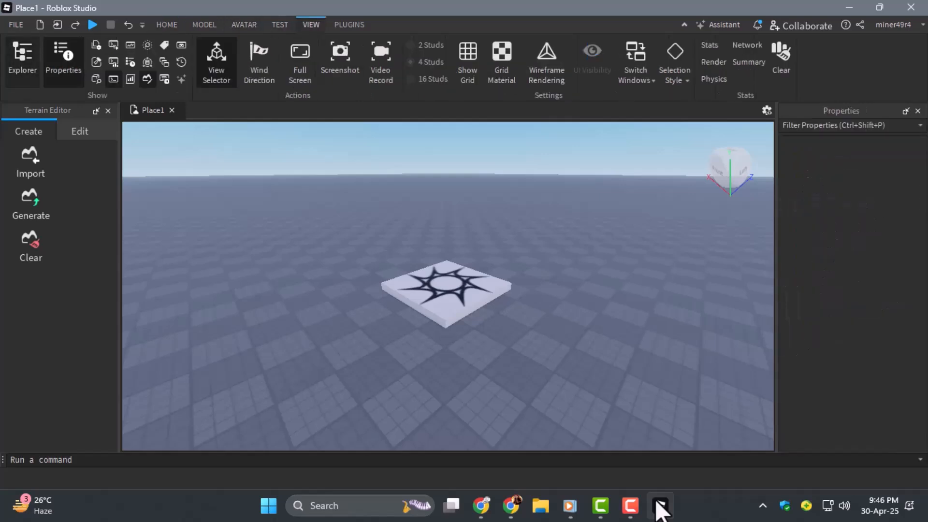
click(22, 61)
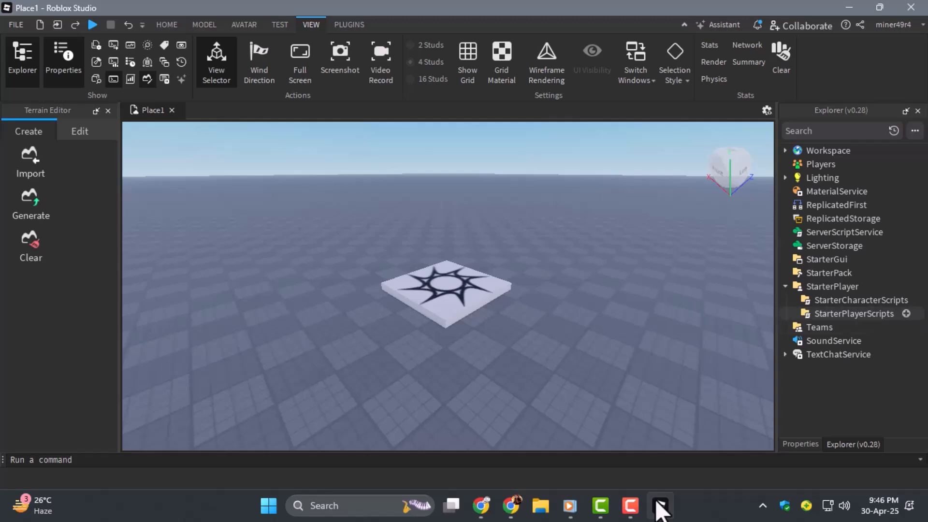
Insert a new LocalScript under StarterPlayerScripts
click(905, 313)
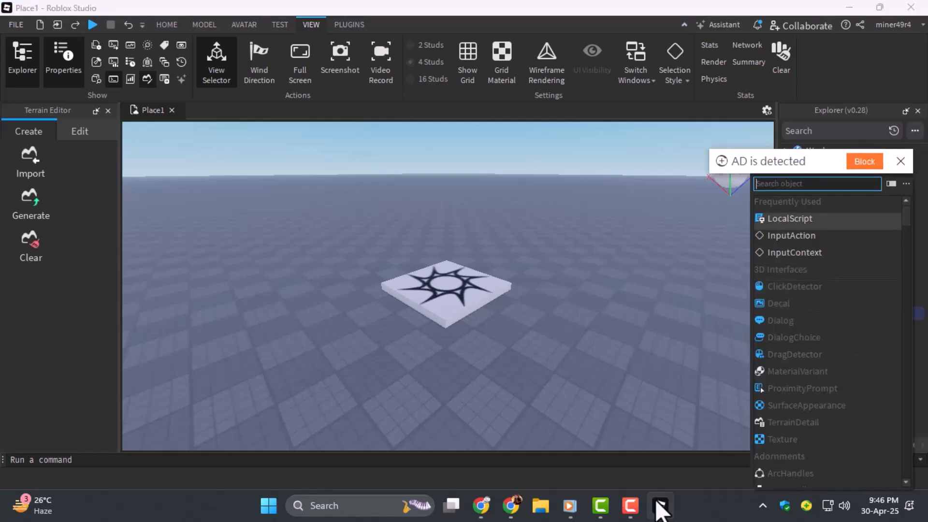
click(789, 219)
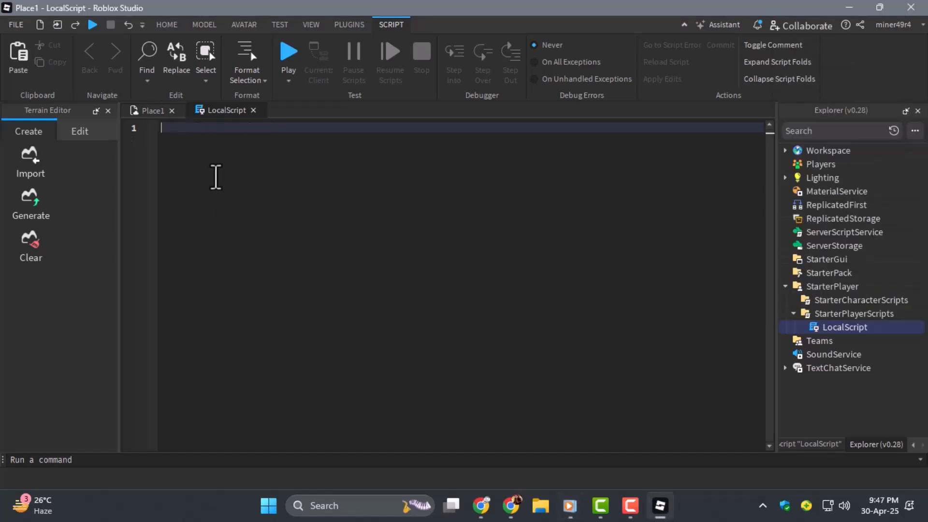
Write task.wait(1), then paste the StarterGui SetCore call setting ResetButtonCallback to false
text(task.wait(1))
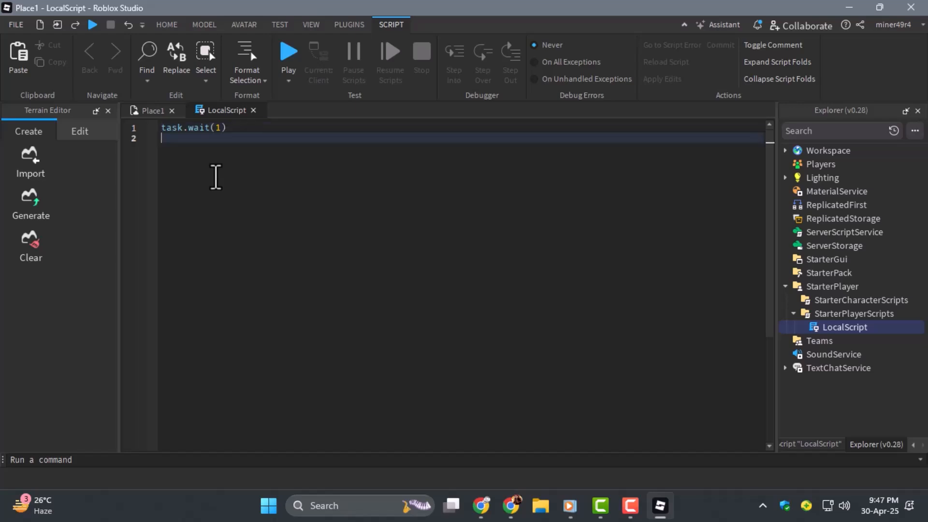
key(Win+v)
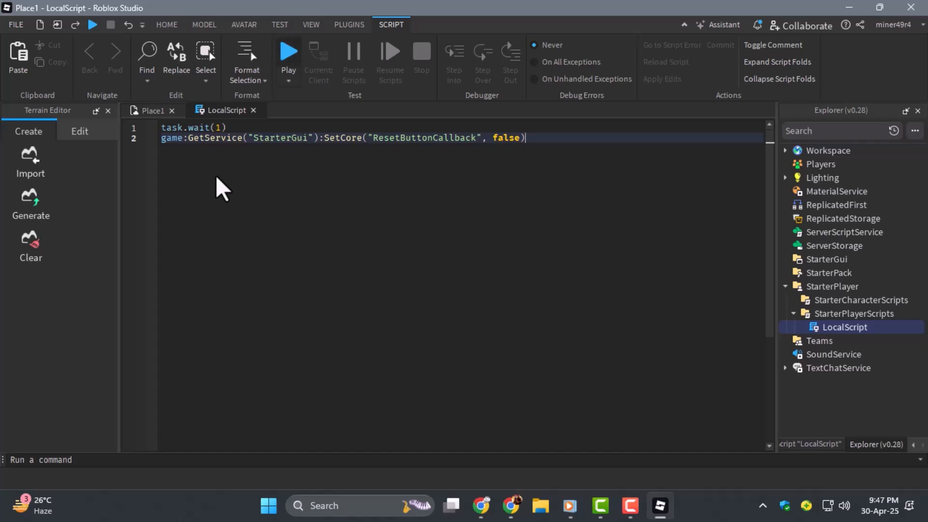
mouse_move(288, 52)
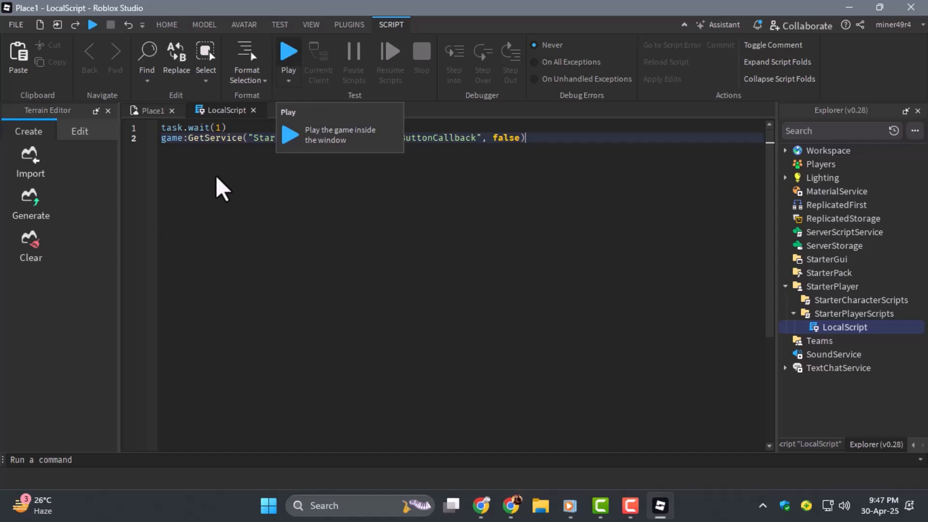
Play-test the game and bring up the in-game menu showing Respawn greyed out
click(288, 52)
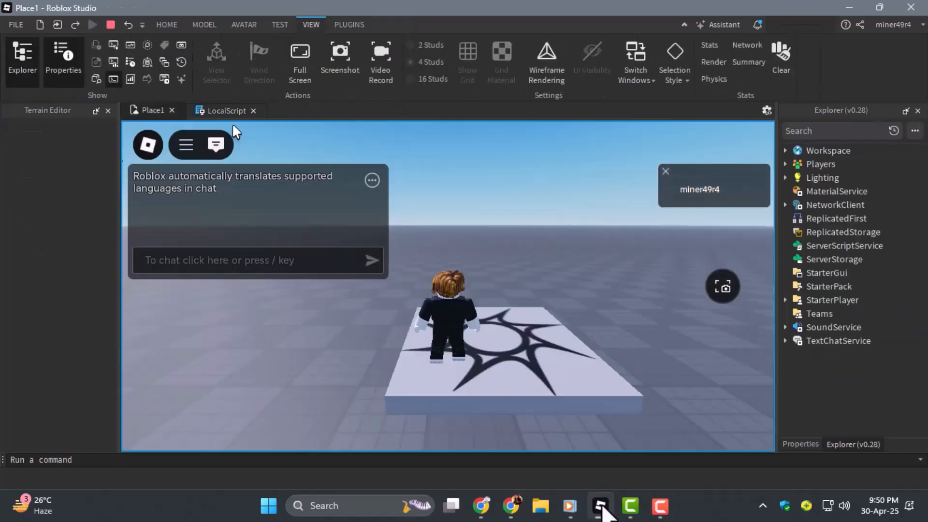
key(Escape)
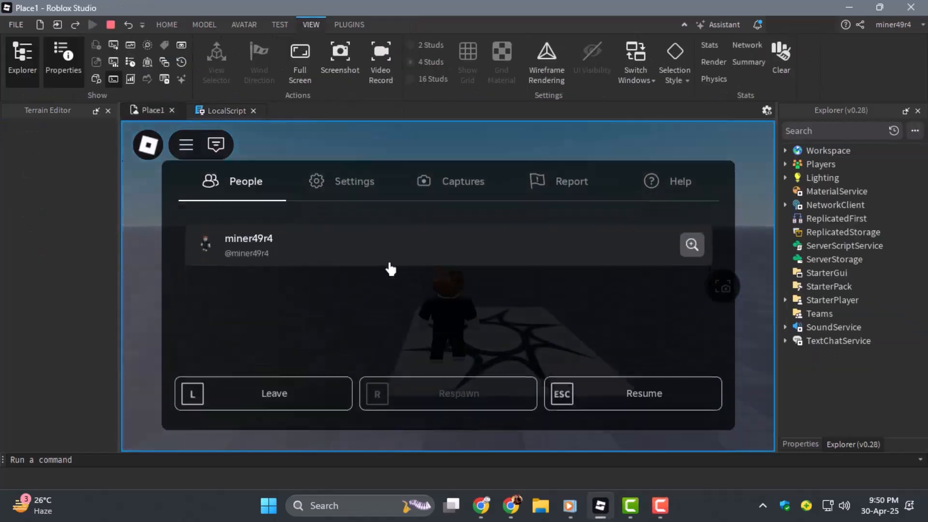